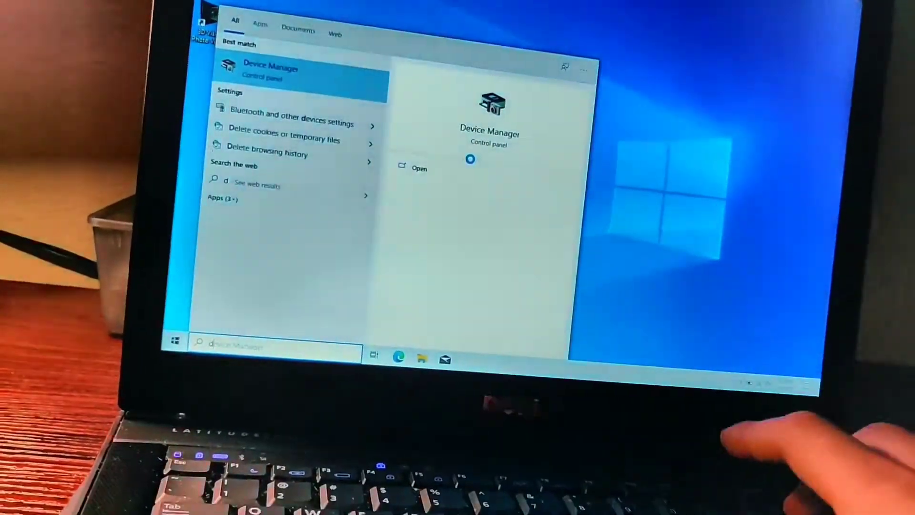
Search Start for 'touchpad settings' to bring up the Touchpad settings page
{"action": "type", "text": "touchpad settings"}
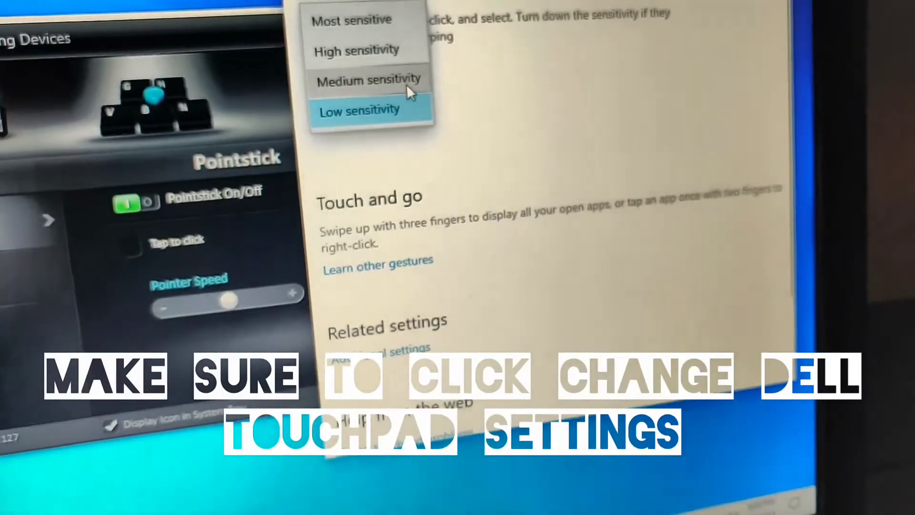
Reach the Dell Pointing Devices Pointstick page via Additional settings in Mouse Properties
{"action": "left_click", "coordinate": [355, 50]}
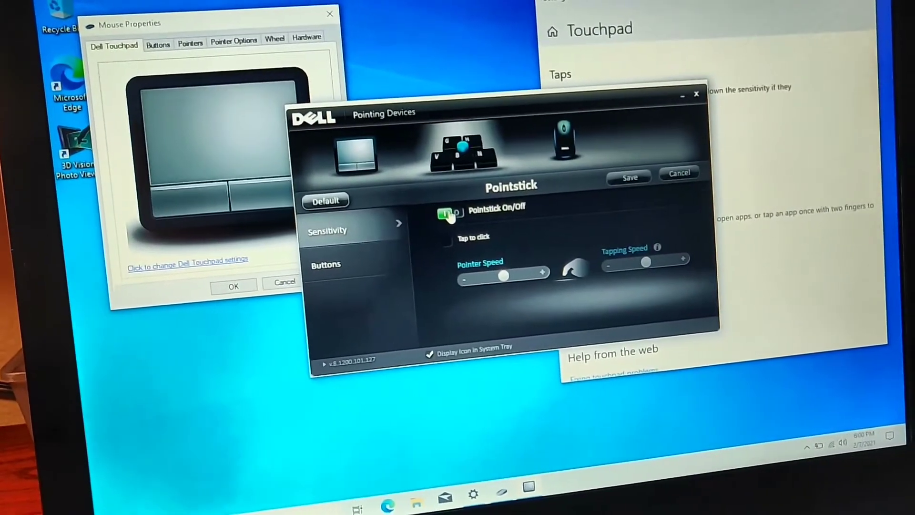
Switch the Pointstick toggle to Off
{"action": "left_click", "coordinate": [449, 212]}
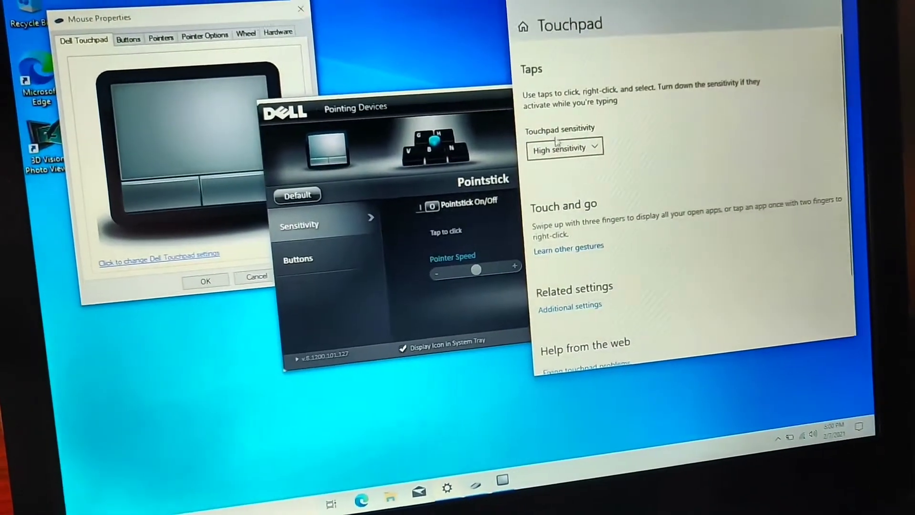
Set touchpad sensitivity to Low sensitivity and close Settings
{"action": "left_click", "coordinate": [564, 147]}
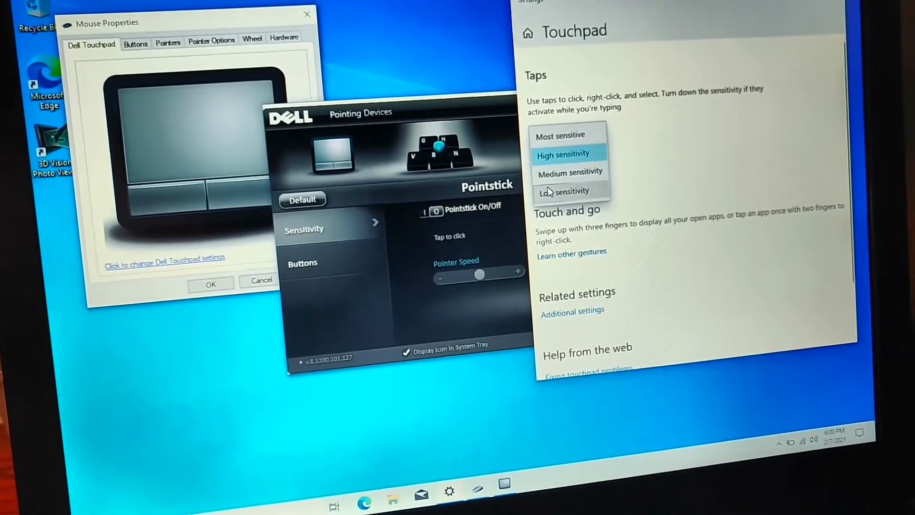
{"action": "left_click", "coordinate": [563, 191]}
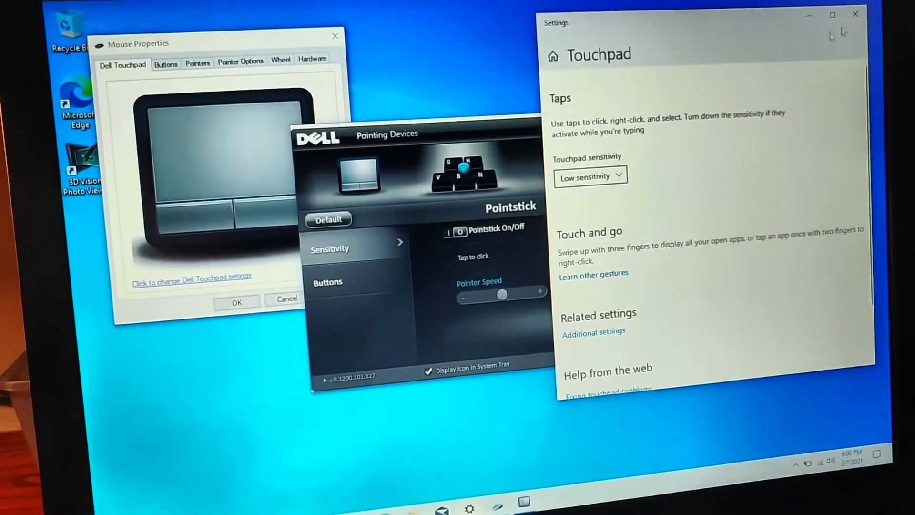
{"action": "left_click", "coordinate": [856, 14]}
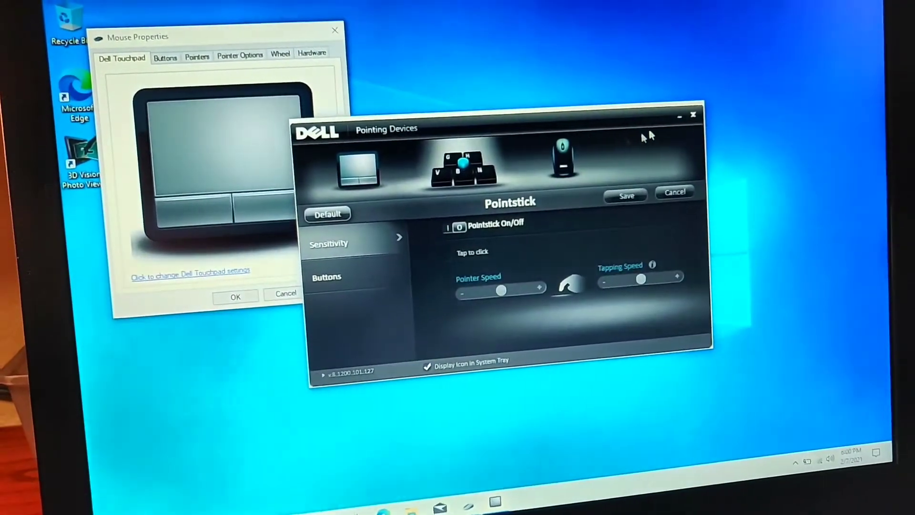